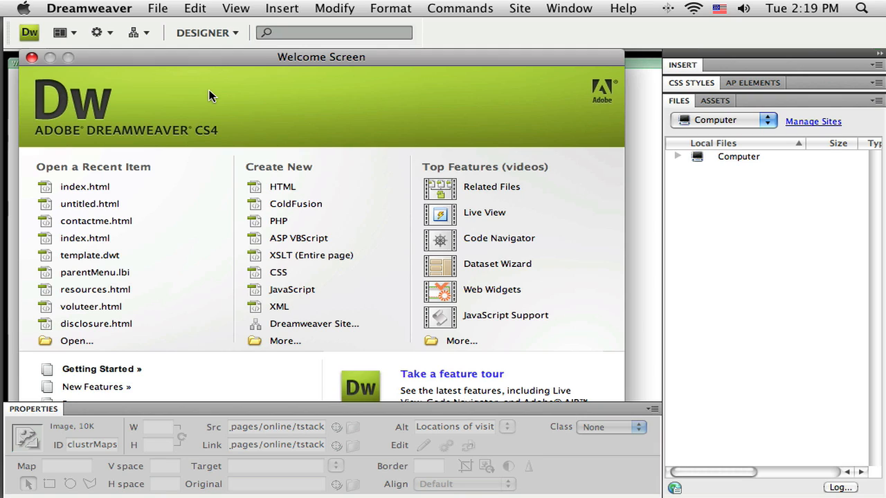
{"action": "mouse_move", "coordinate": [426, 61]}
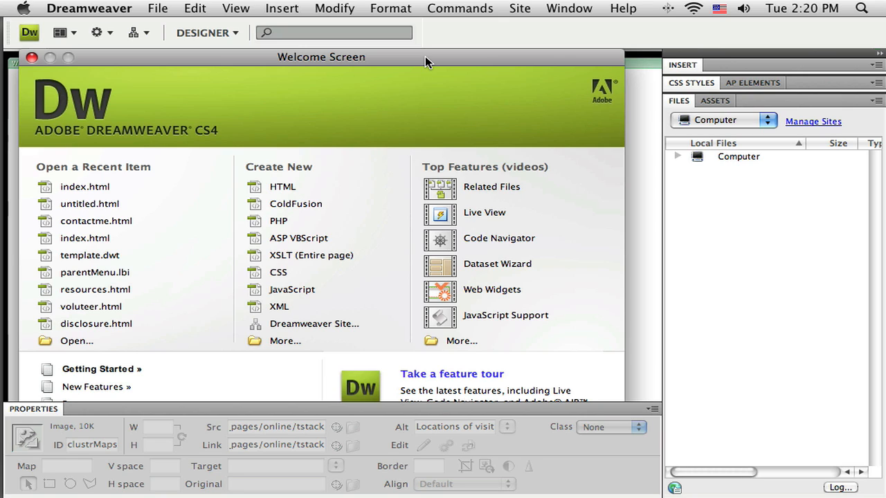
{"action": "mouse_move", "coordinate": [483, 61]}
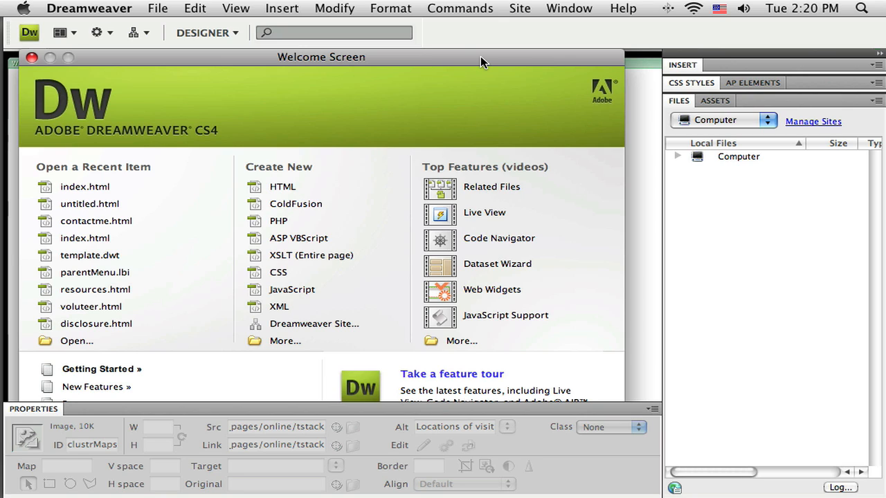
{"action": "mouse_move", "coordinate": [493, 61]}
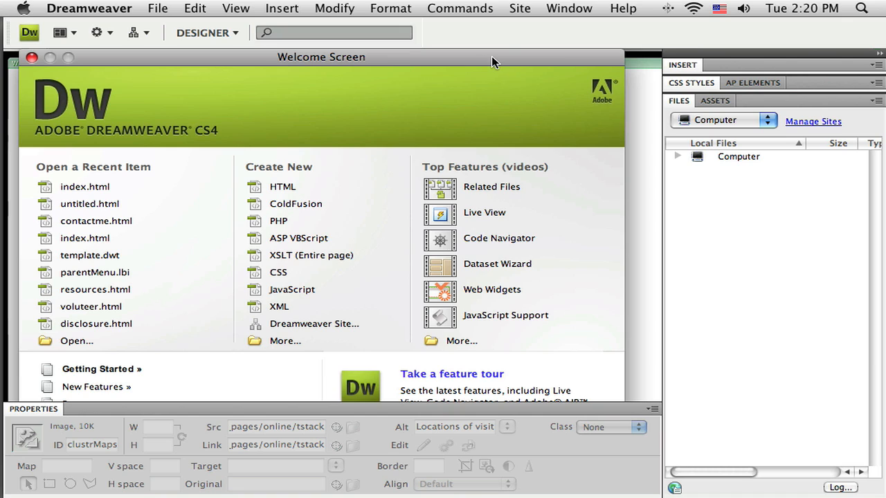
Step: Start a new site definition via Site > New Site and name it "Tim's Math Site" in the Advanced settings
{"action": "left_click", "coordinate": [518, 8]}
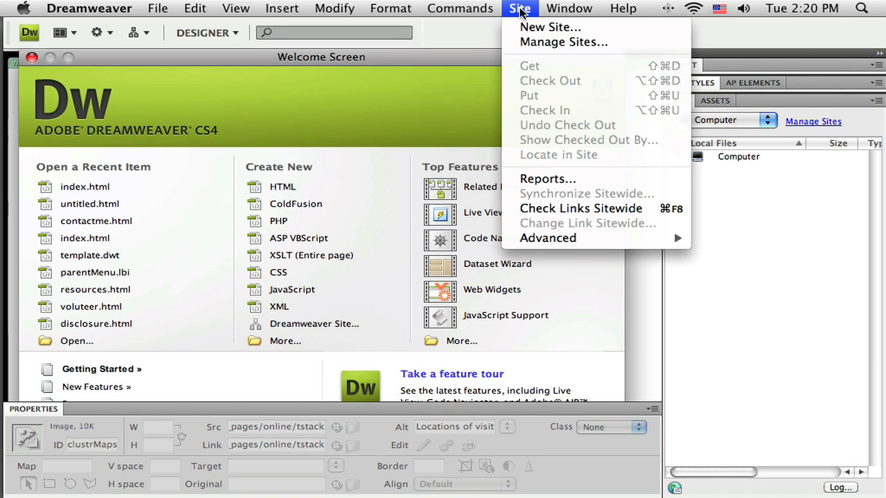
{"action": "left_click", "coordinate": [550, 26]}
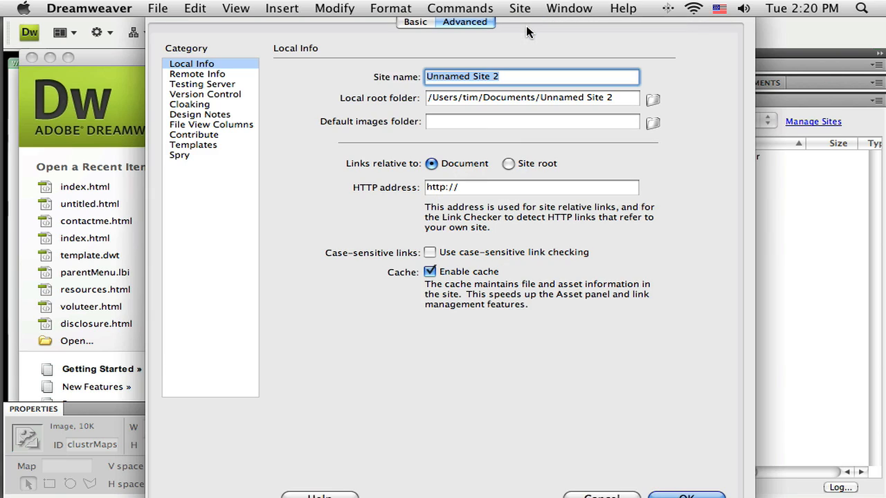
{"action": "mouse_move", "coordinate": [172, 25]}
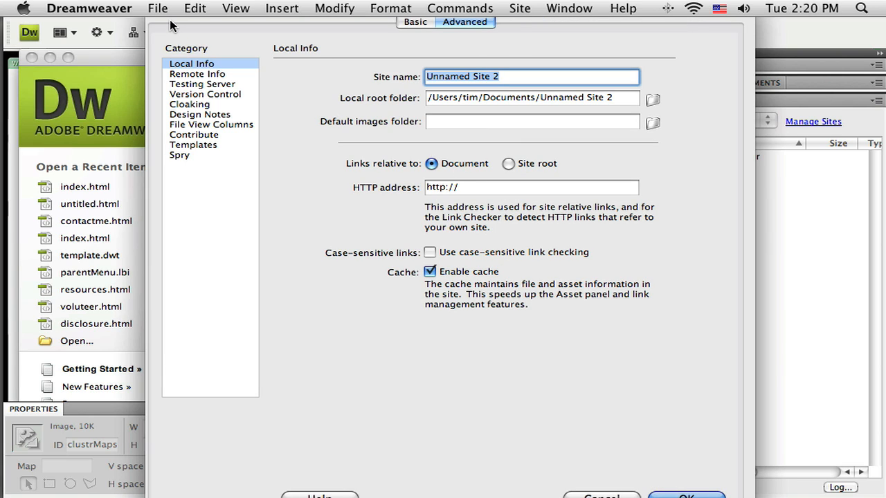
{"action": "mouse_move", "coordinate": [418, 43]}
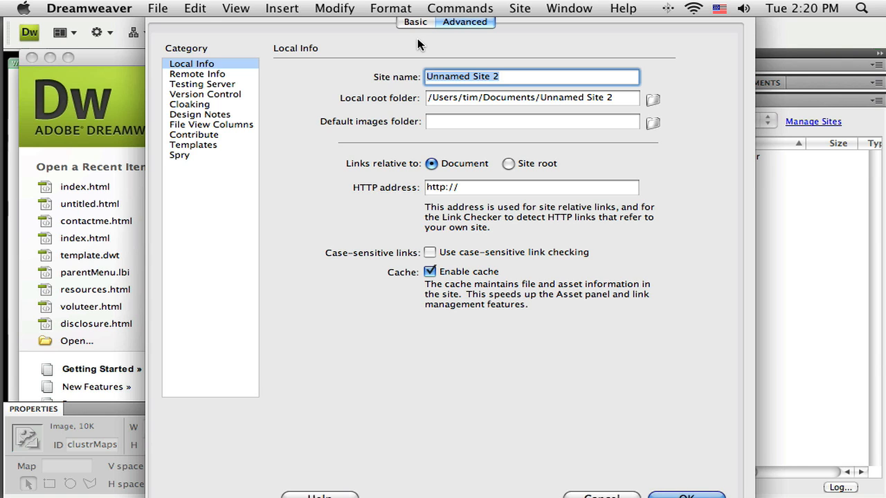
{"action": "left_click", "coordinate": [415, 22]}
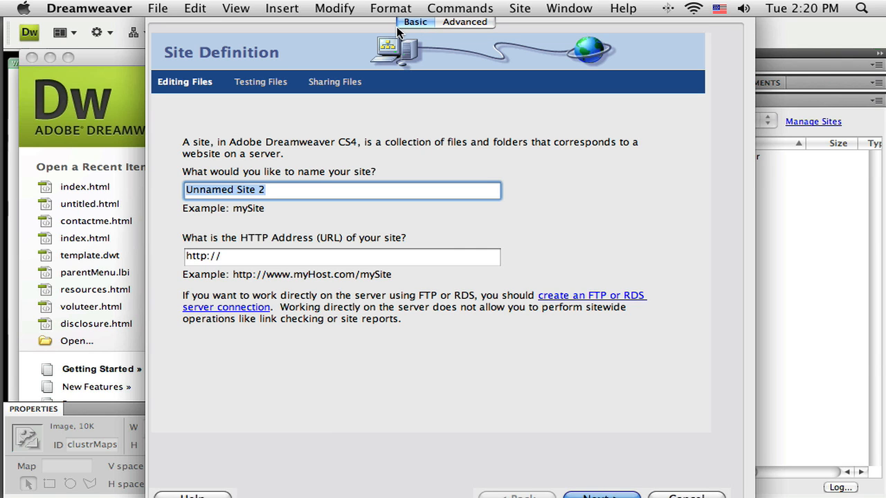
{"action": "left_click", "coordinate": [465, 22]}
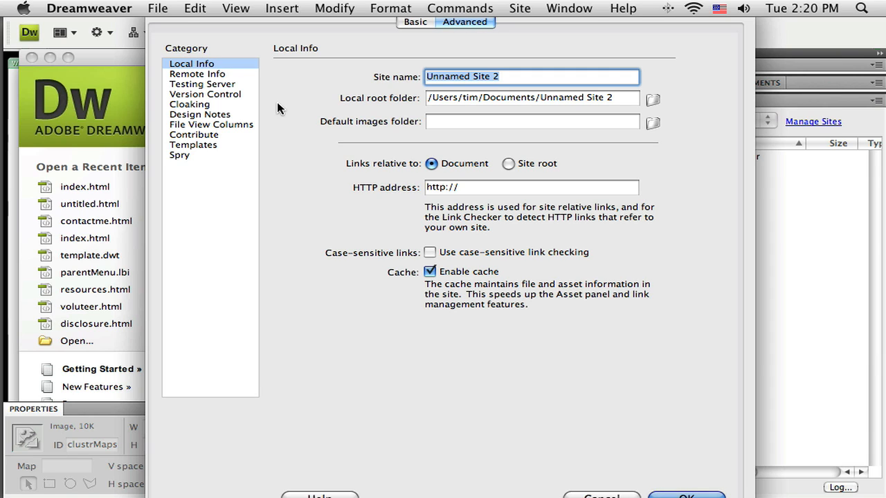
{"action": "mouse_move", "coordinate": [151, 91]}
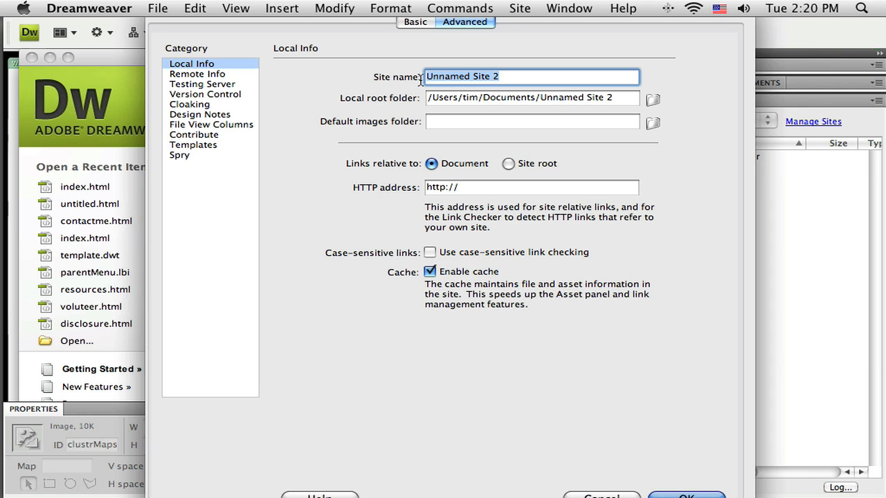
{"action": "type", "text": "Tim's Math Site"}
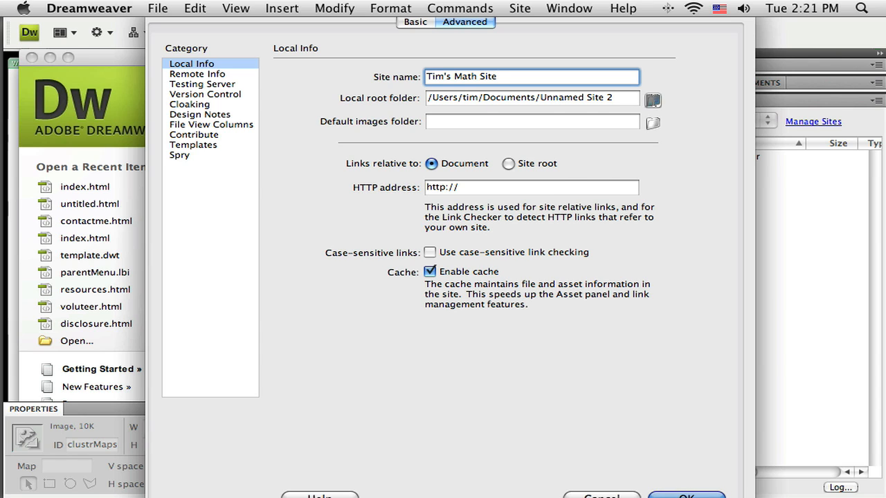
Step: Point the site's local root folder to timsRoot on the Desktop
{"action": "left_click", "coordinate": [651, 97]}
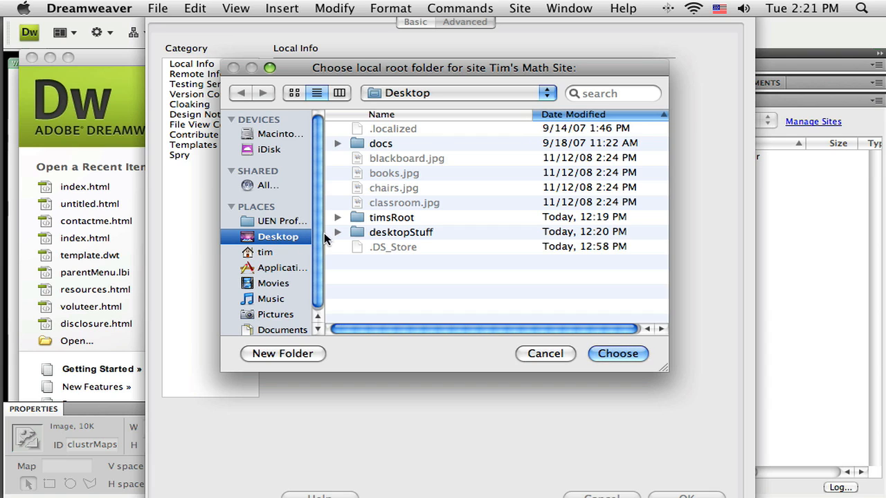
{"action": "left_click", "coordinate": [390, 216]}
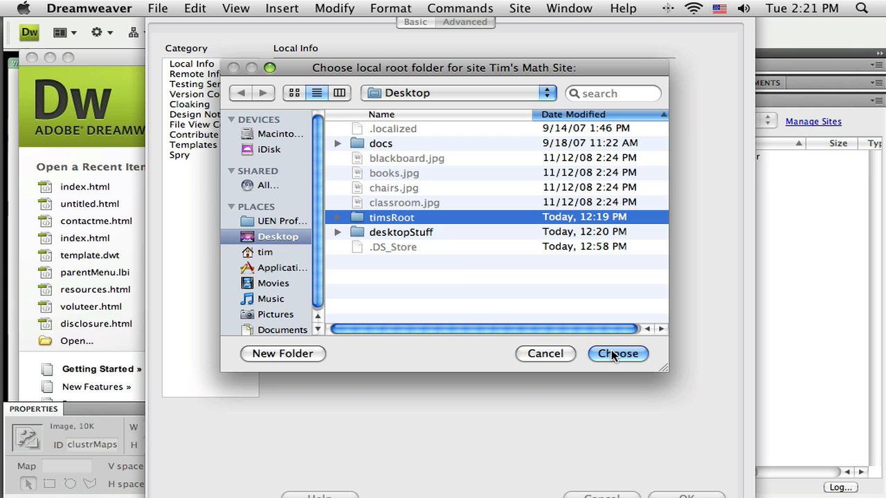
{"action": "left_click", "coordinate": [617, 354]}
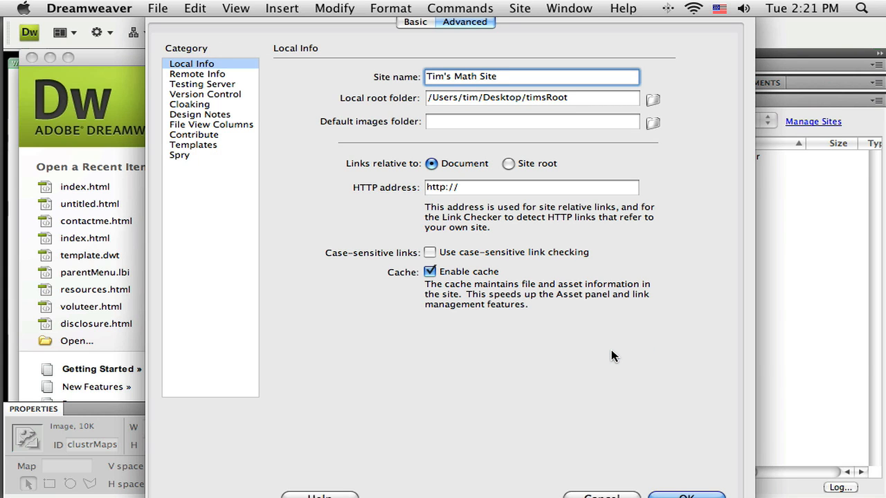
{"action": "mouse_move", "coordinate": [566, 99]}
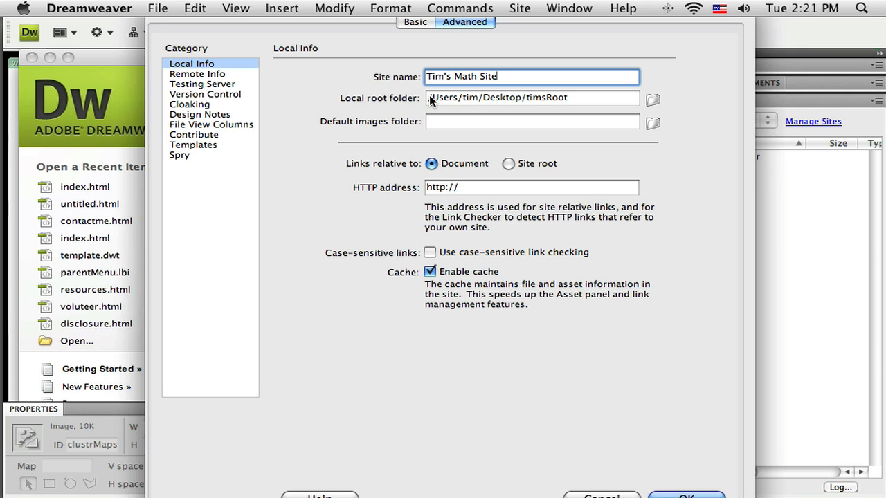
{"action": "mouse_move", "coordinate": [556, 105]}
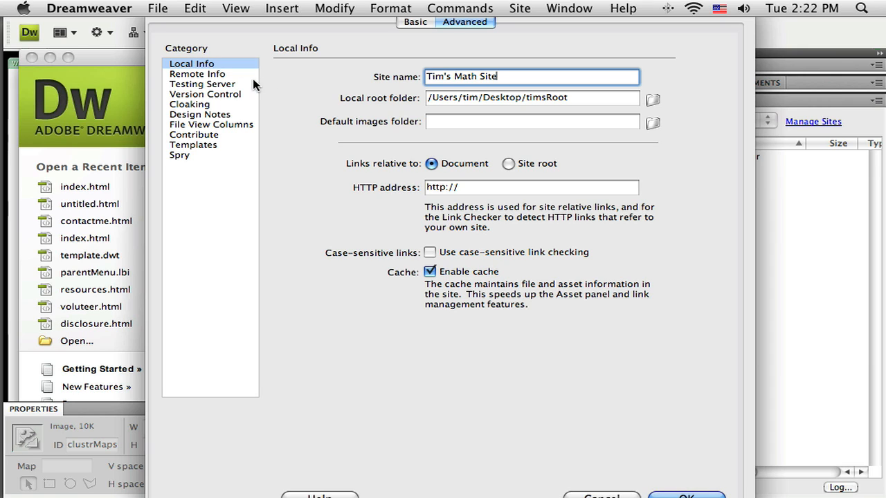
{"action": "mouse_move", "coordinate": [675, 480]}
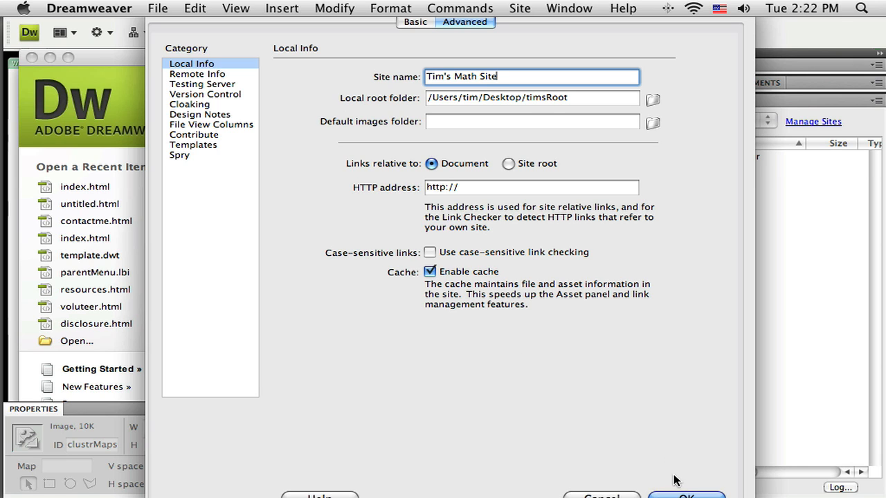
{"action": "left_click", "coordinate": [686, 495]}
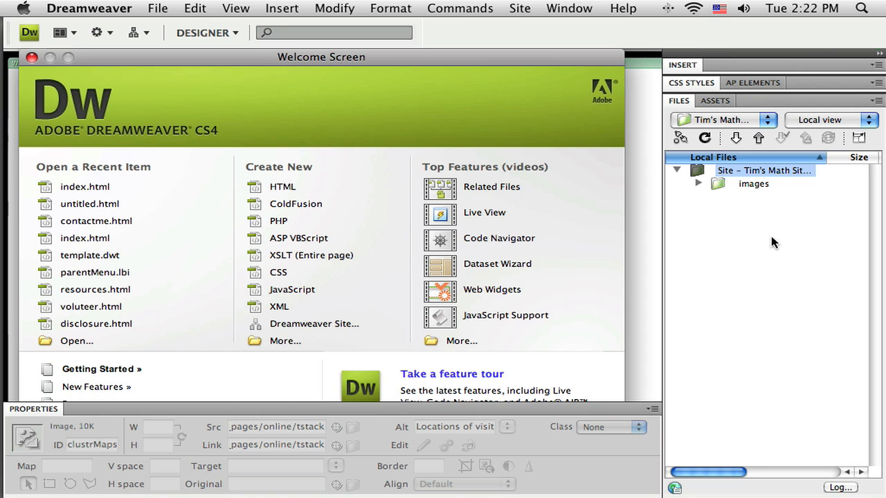
{"action": "mouse_move", "coordinate": [723, 280]}
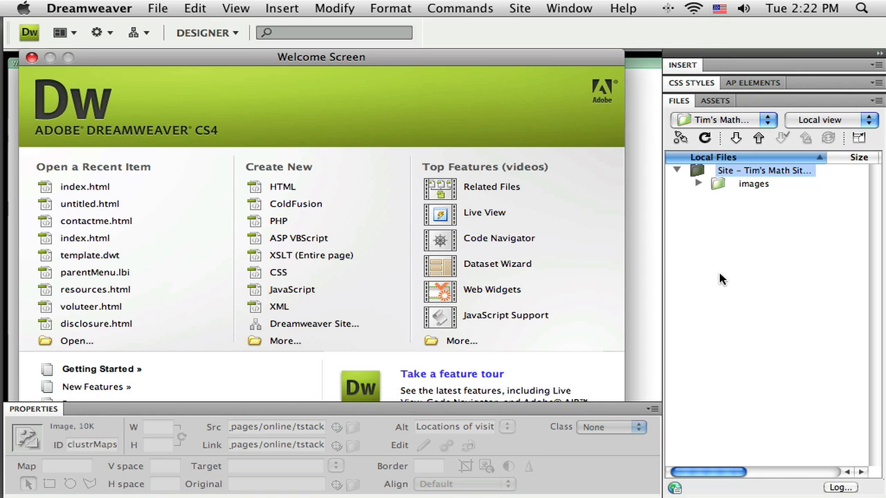
{"action": "mouse_move", "coordinate": [722, 225]}
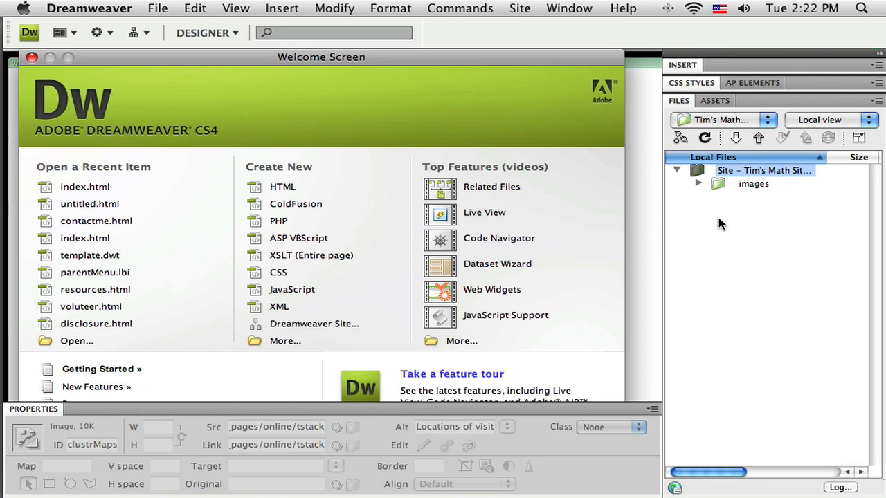
{"action": "mouse_move", "coordinate": [680, 128]}
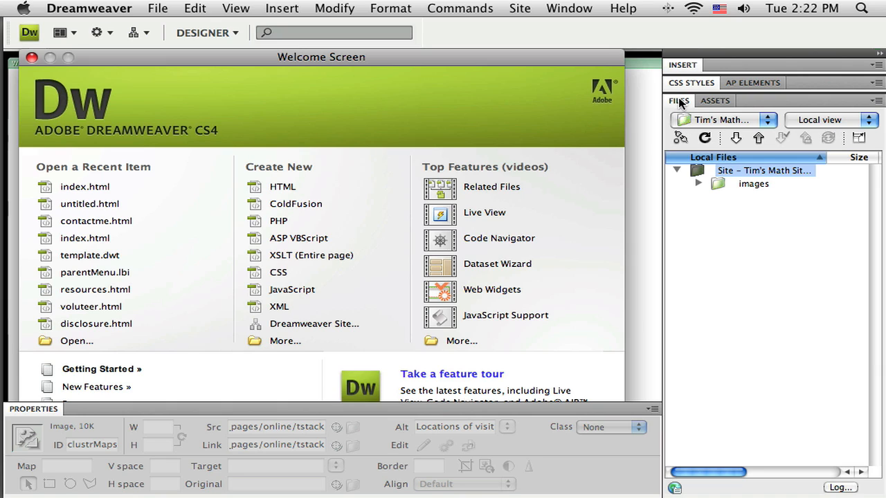
{"action": "mouse_move", "coordinate": [693, 103]}
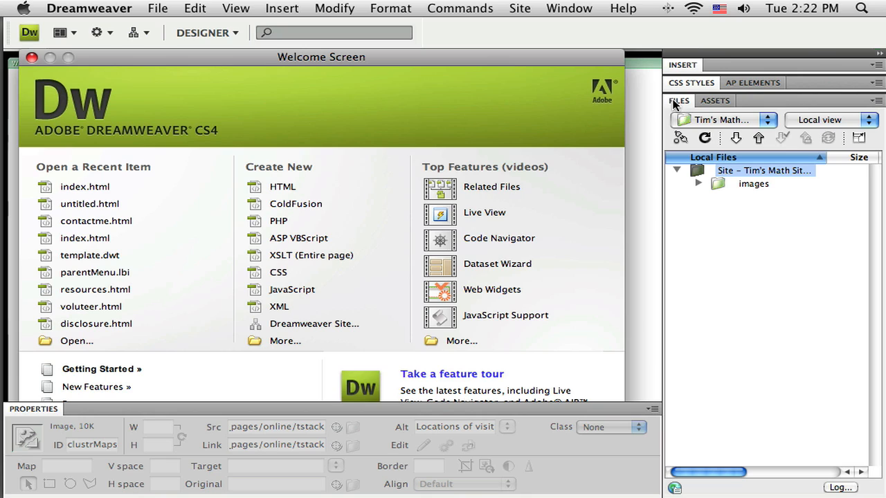
{"action": "mouse_move", "coordinate": [815, 283]}
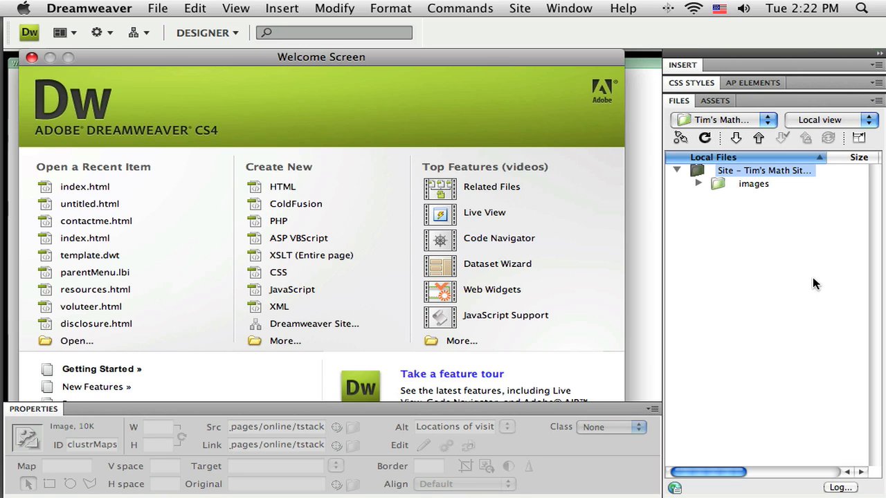
{"action": "mouse_move", "coordinate": [714, 142]}
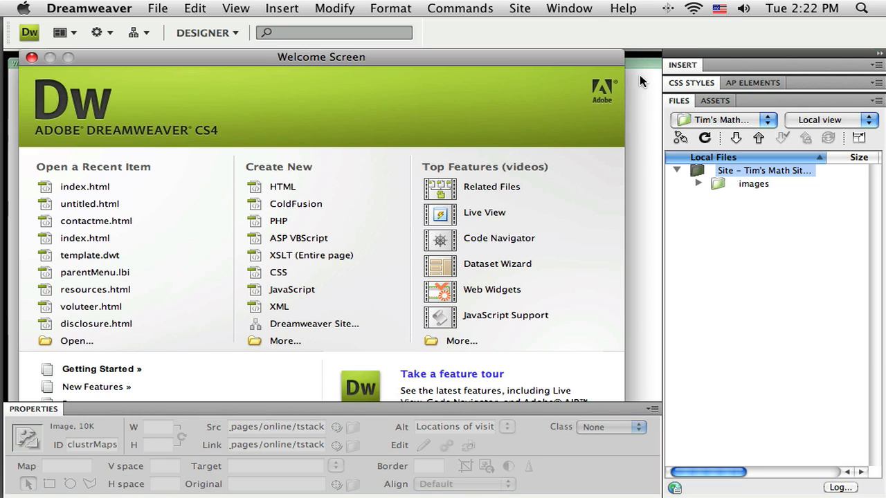
{"action": "mouse_move", "coordinate": [574, 13]}
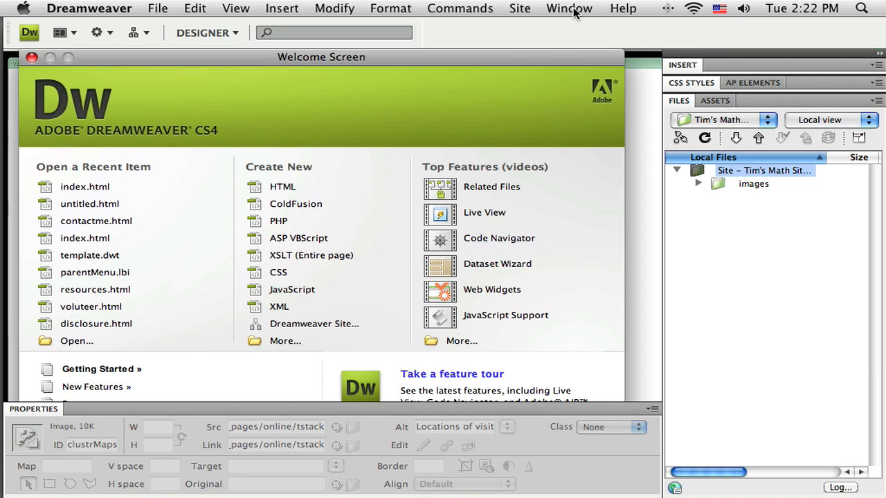
{"action": "left_click", "coordinate": [569, 8]}
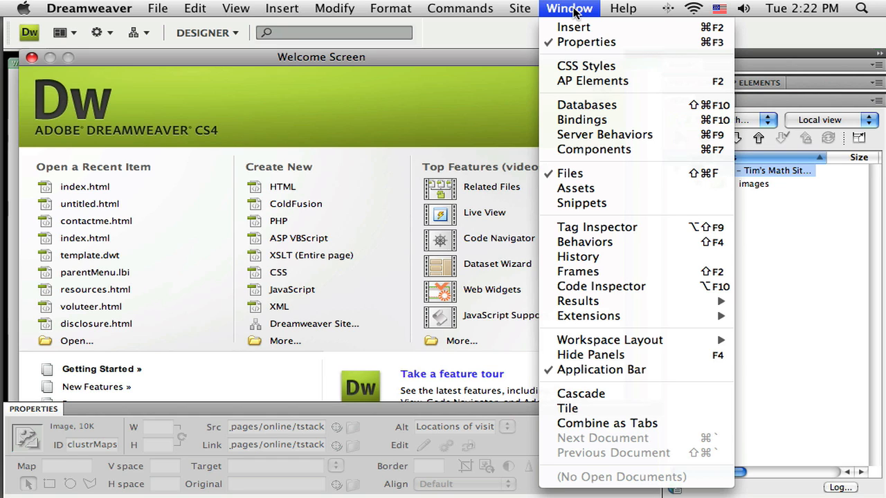
{"action": "mouse_move", "coordinate": [585, 41]}
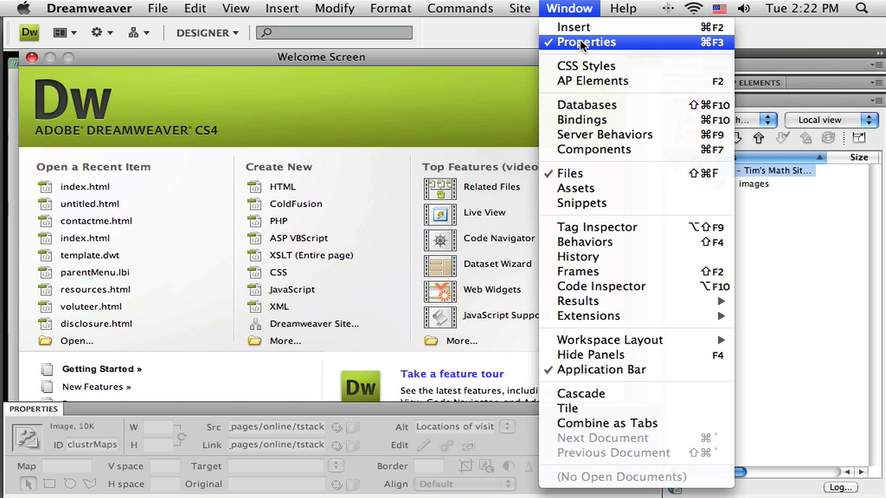
{"action": "mouse_move", "coordinate": [598, 50]}
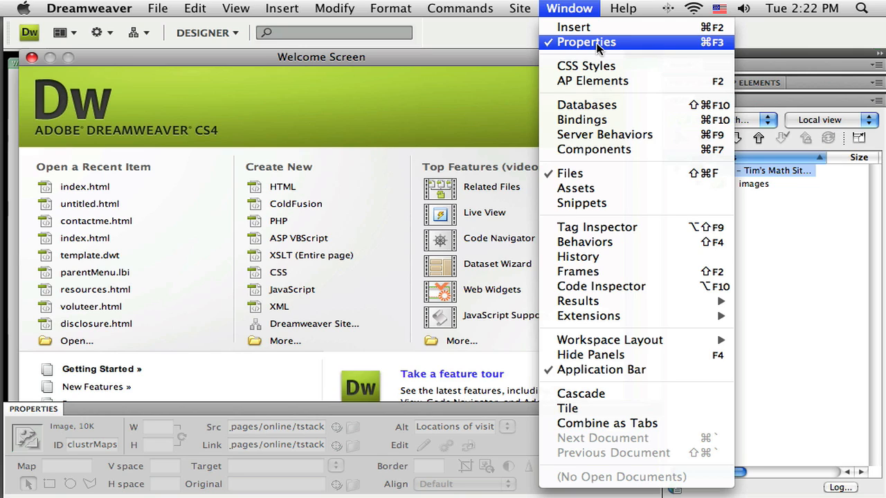
{"action": "mouse_move", "coordinate": [570, 173]}
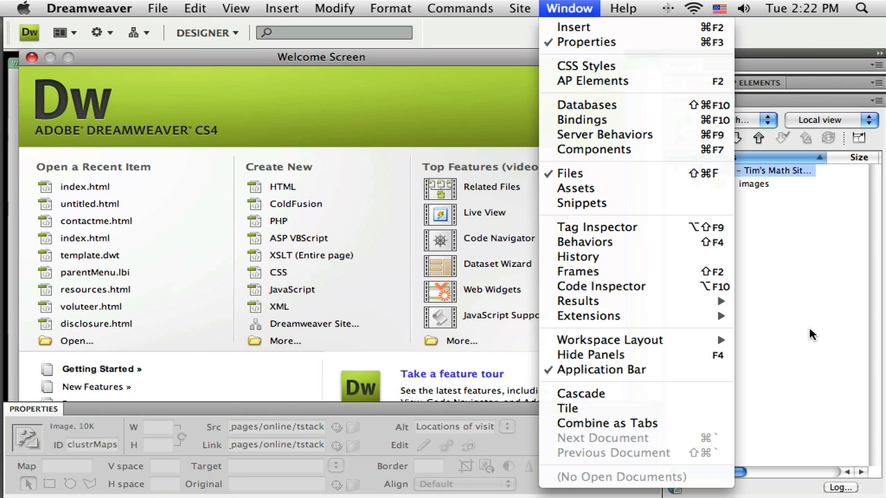
{"action": "mouse_move", "coordinate": [600, 370]}
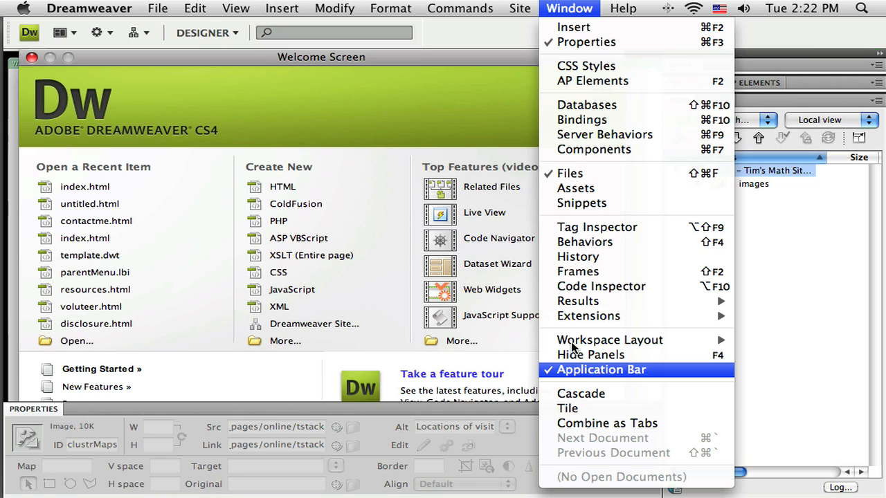
{"action": "mouse_move", "coordinate": [426, 36]}
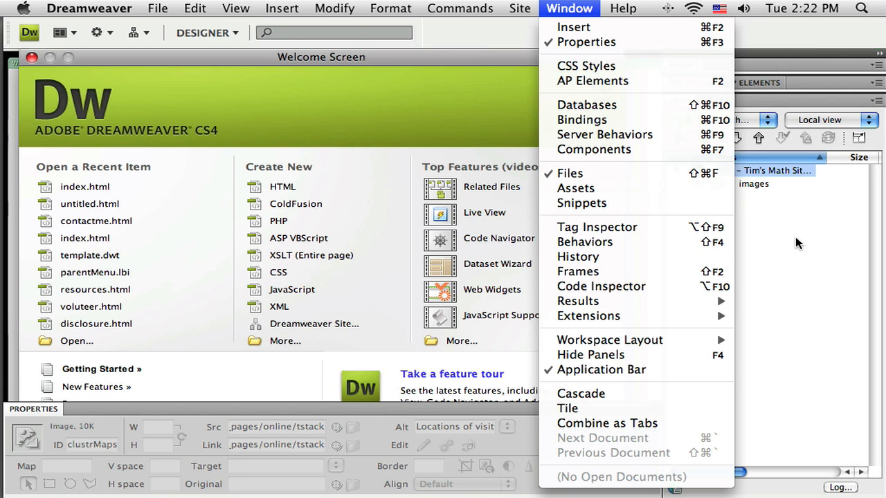
{"action": "mouse_move", "coordinate": [786, 249]}
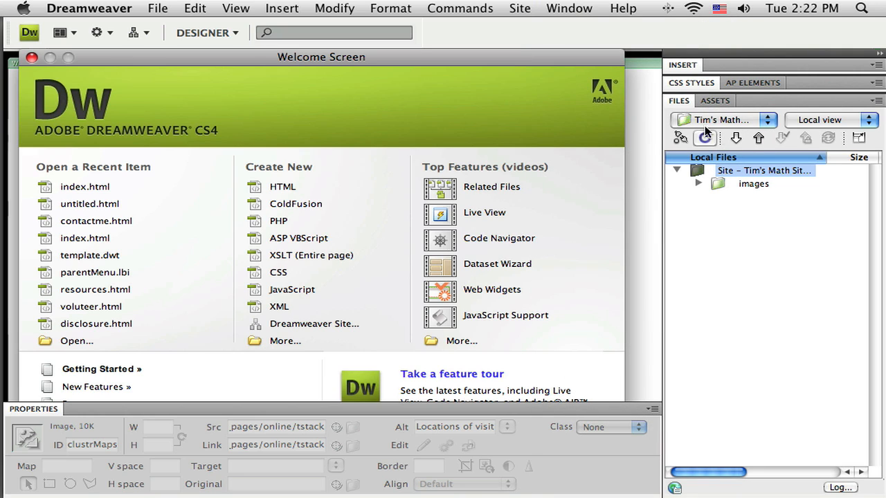
{"action": "mouse_move", "coordinate": [753, 124]}
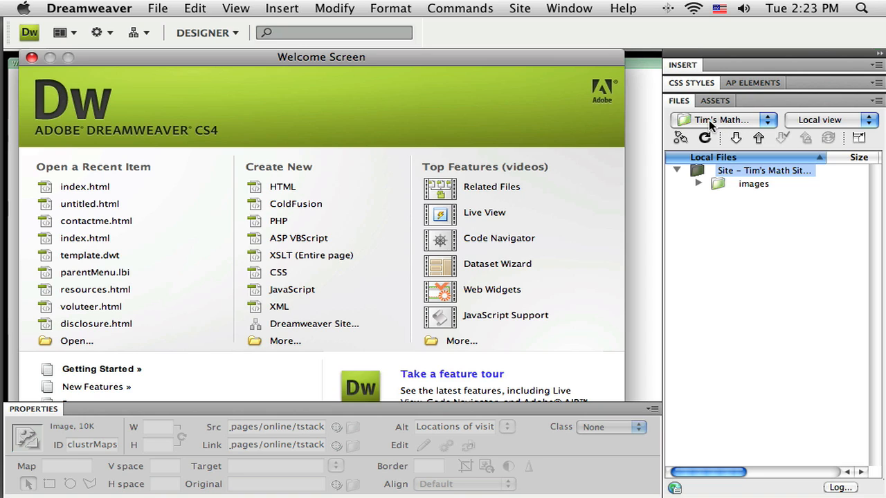
{"action": "mouse_move", "coordinate": [740, 126]}
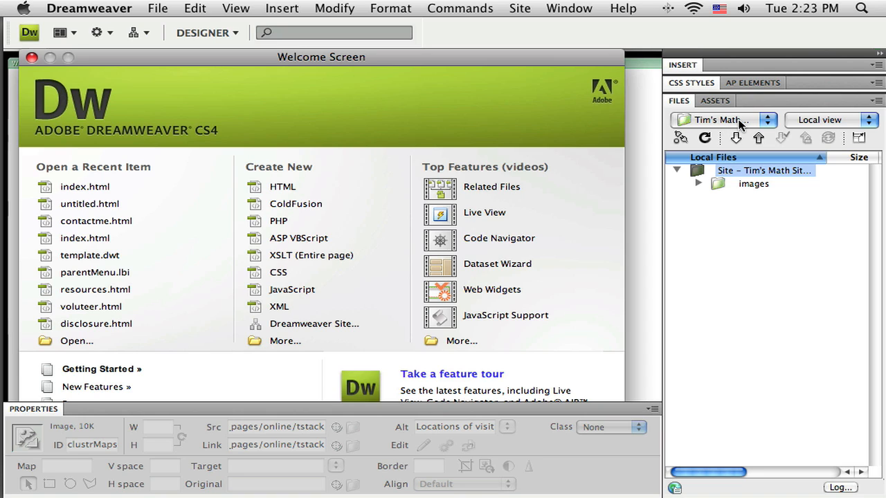
{"action": "mouse_move", "coordinate": [671, 254]}
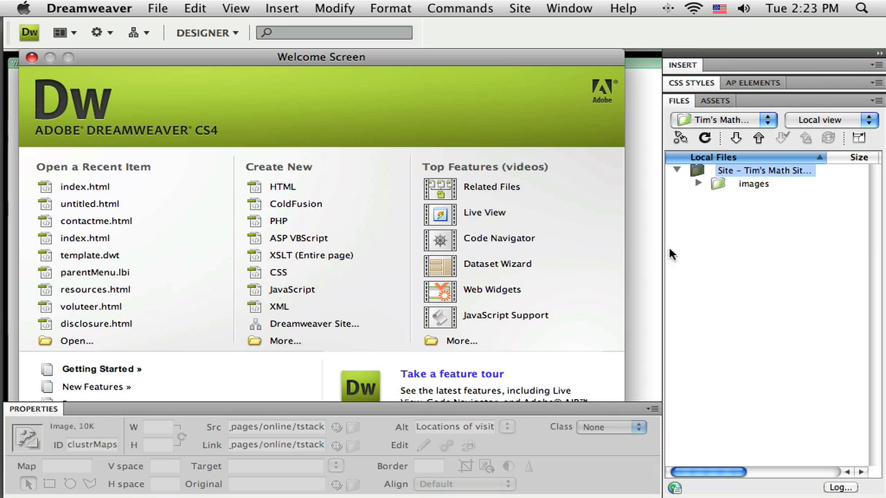
{"action": "mouse_move", "coordinate": [833, 187]}
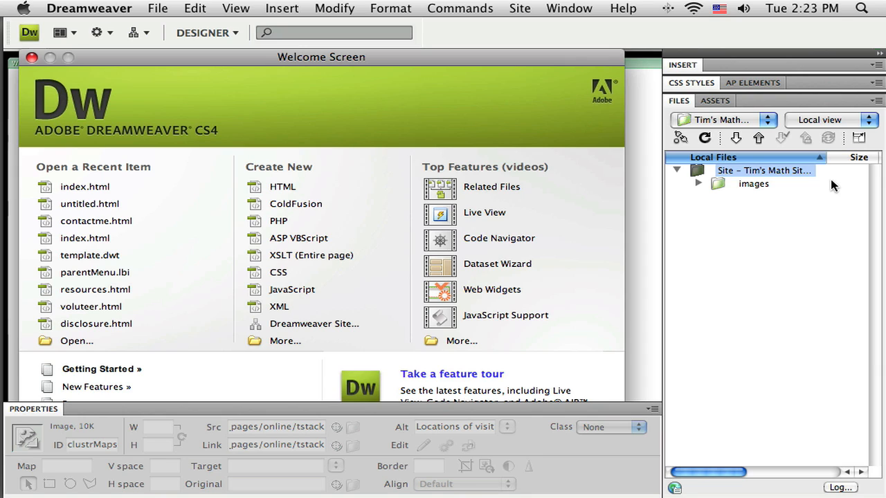
{"action": "mouse_move", "coordinate": [713, 210]}
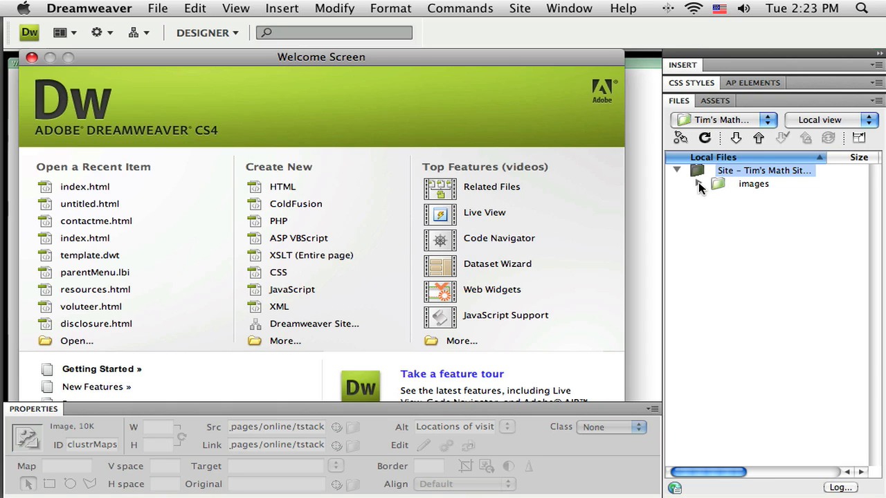
{"action": "left_click", "coordinate": [699, 184]}
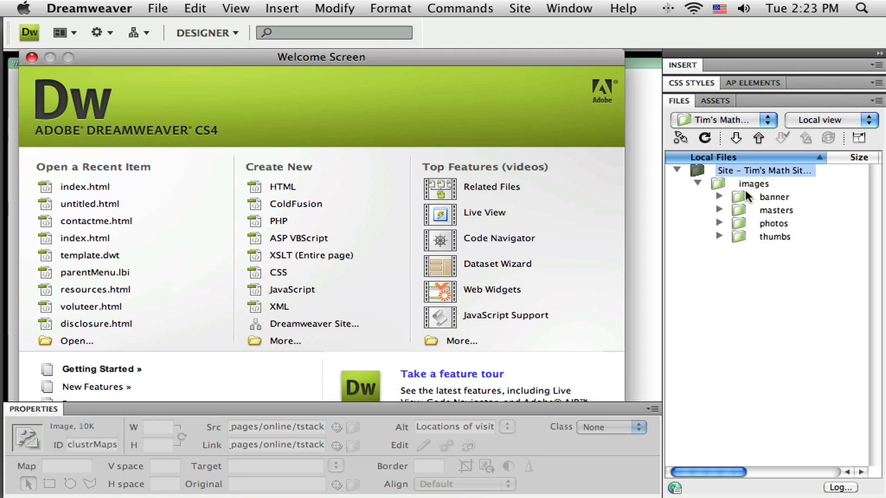
{"action": "left_click", "coordinate": [720, 196]}
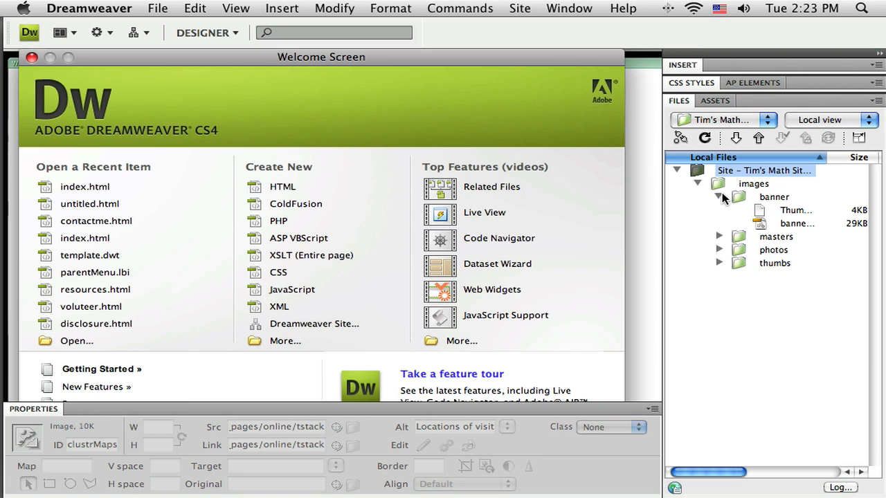
{"action": "left_click", "coordinate": [718, 196]}
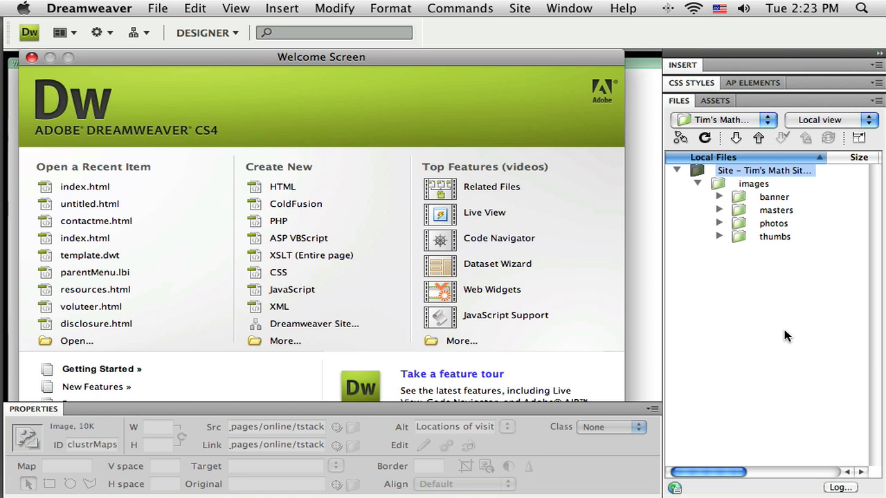
{"action": "left_click", "coordinate": [719, 223]}
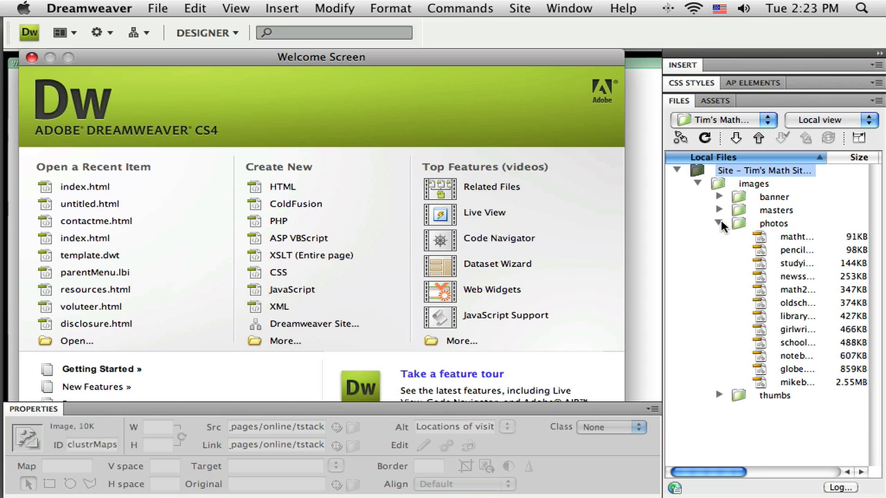
{"action": "left_click", "coordinate": [720, 223]}
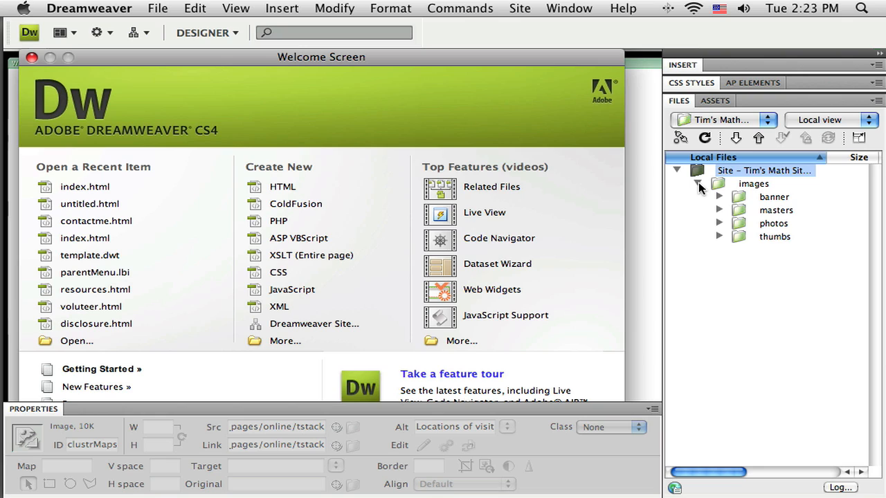
{"action": "left_click", "coordinate": [718, 183]}
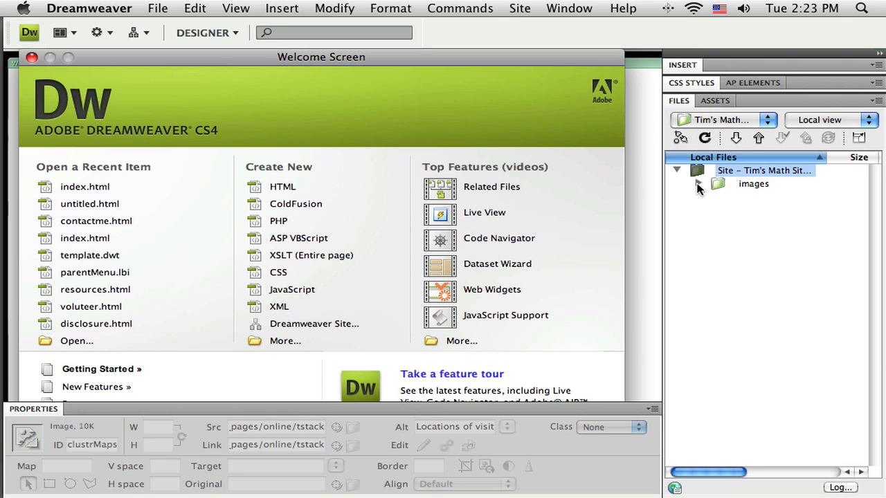